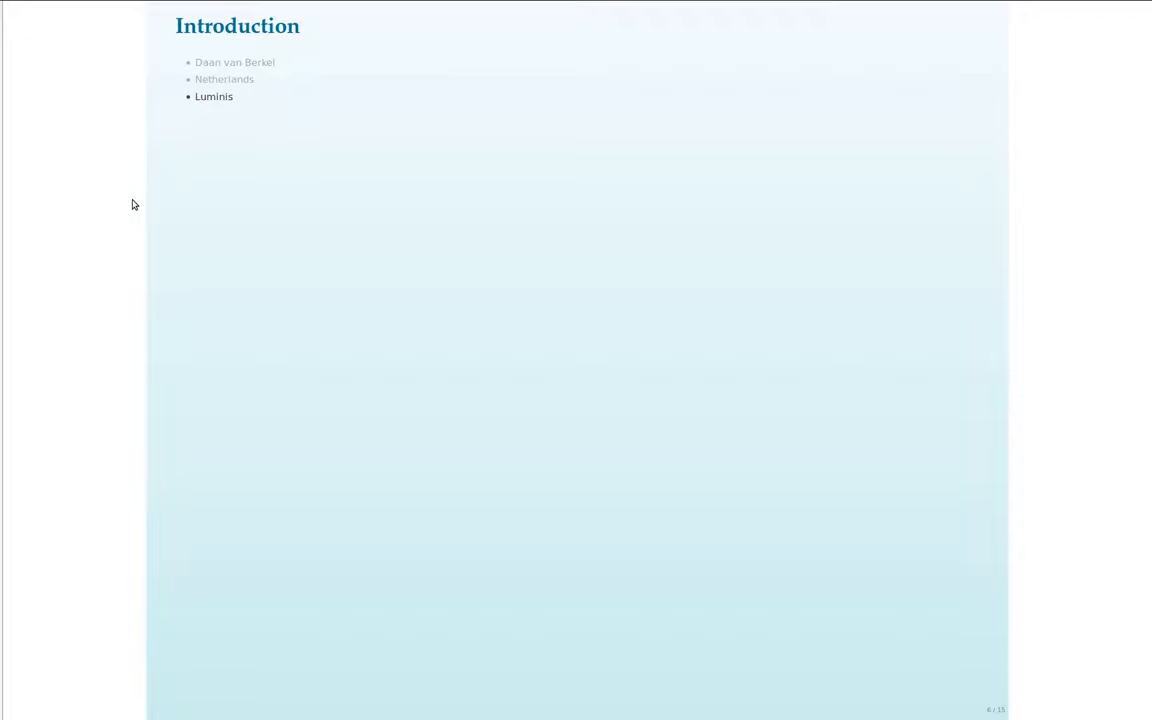
Advance from the Introduction slide to the Generation slide.
{"action": "key", "text": "Right"}
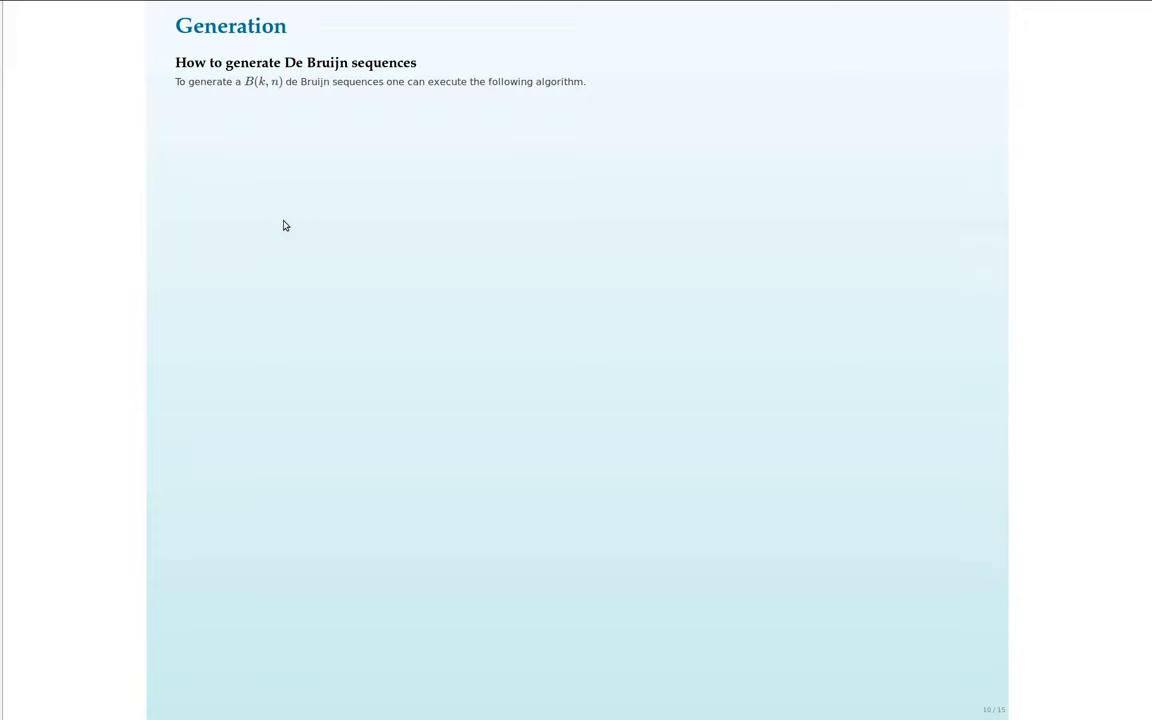
{"action": "mouse_move", "coordinate": [270, 228]}
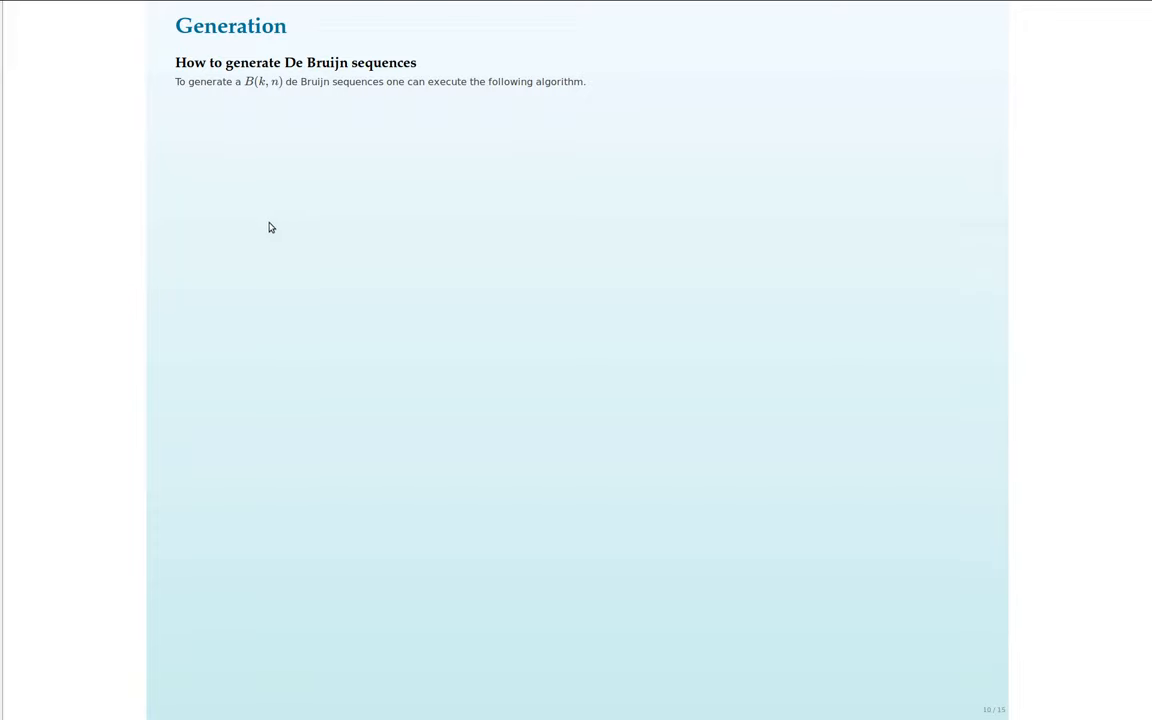
{"action": "mouse_move", "coordinate": [144, 232]}
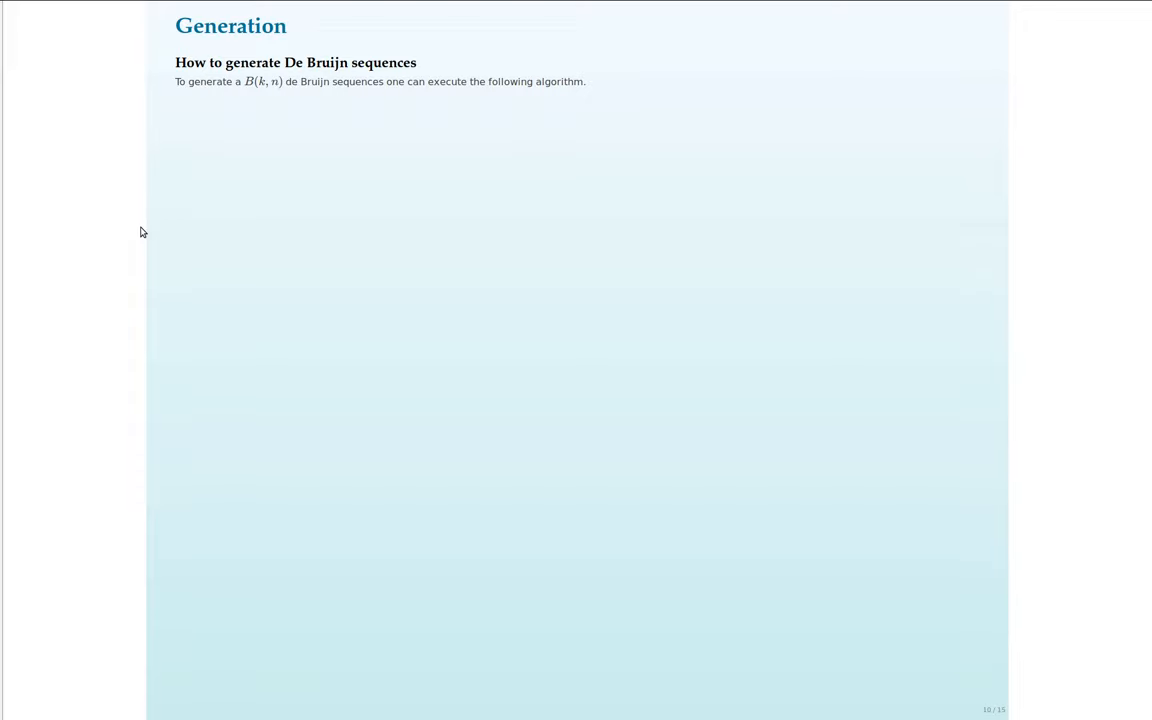
Reveal the three algorithm bullets (combinations, connections, Eulerian cycle) and the k=2, n=3 example graph.
{"action": "key", "text": "Right"}
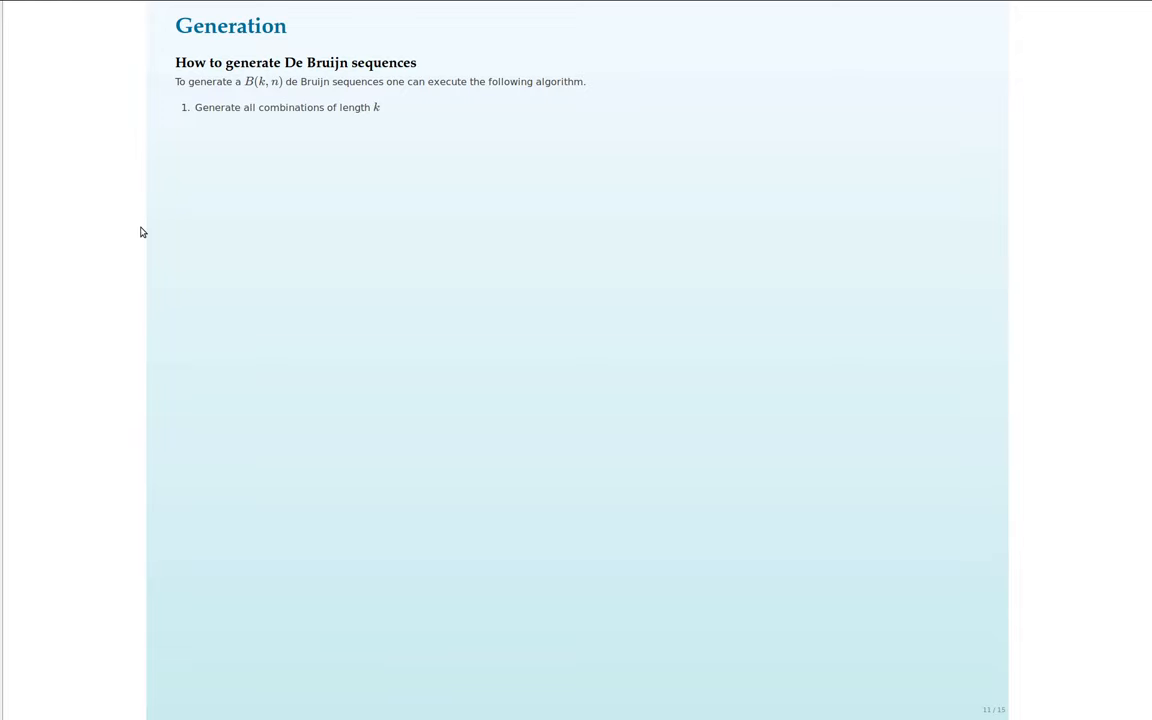
{"action": "key", "text": "right"}
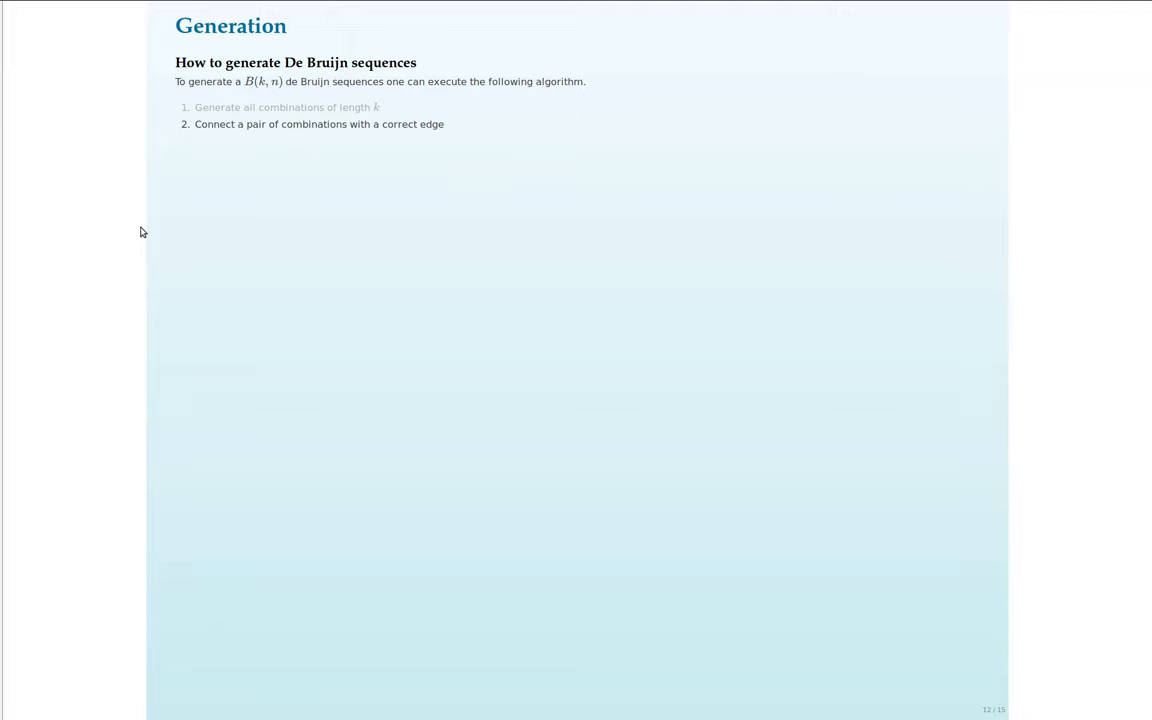
{"action": "key", "text": "Right"}
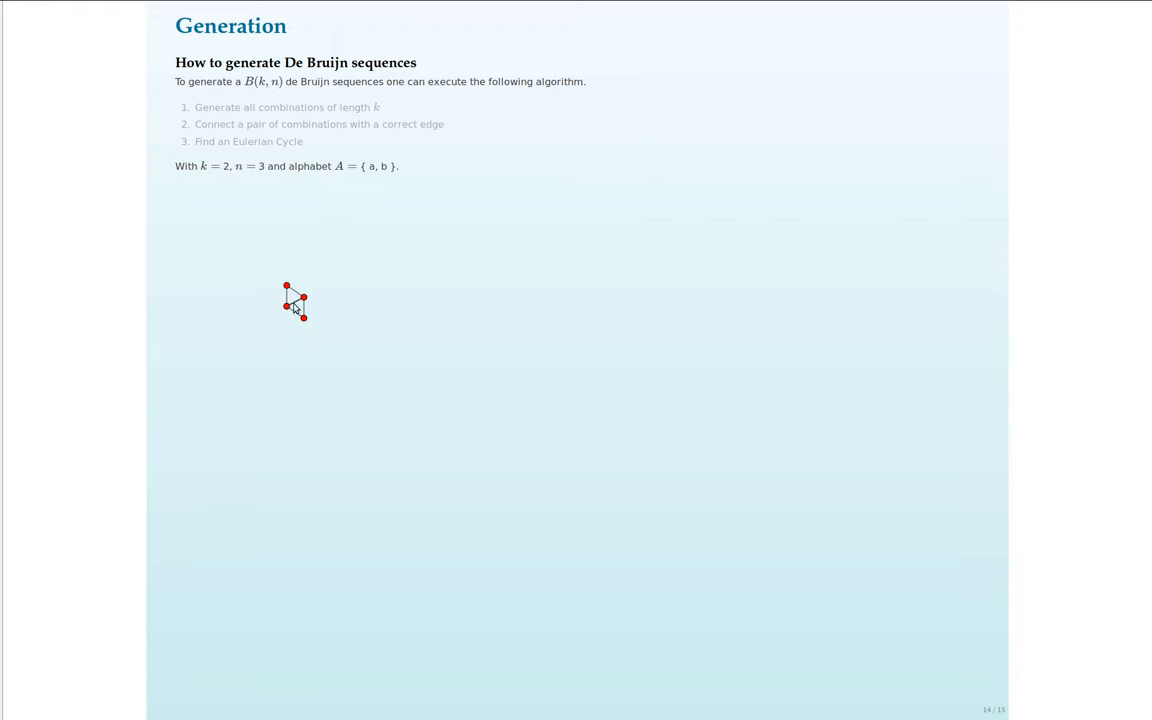
{"action": "mouse_move", "coordinate": [308, 320]}
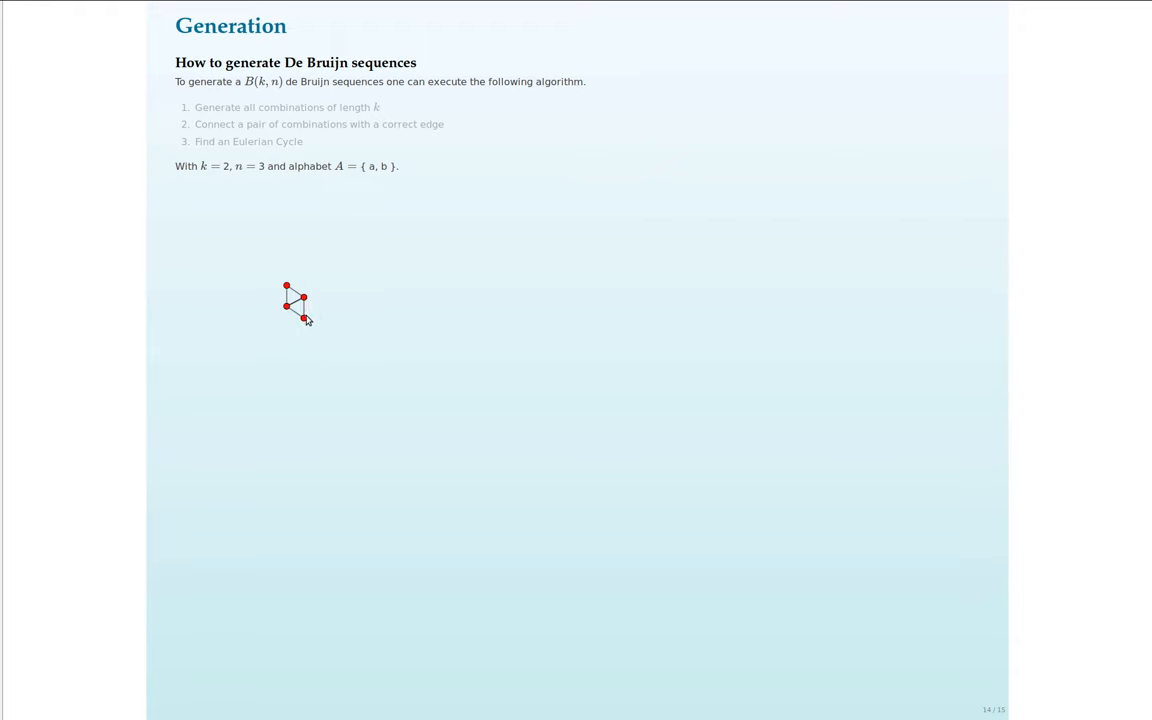
{"action": "mouse_move", "coordinate": [304, 318]}
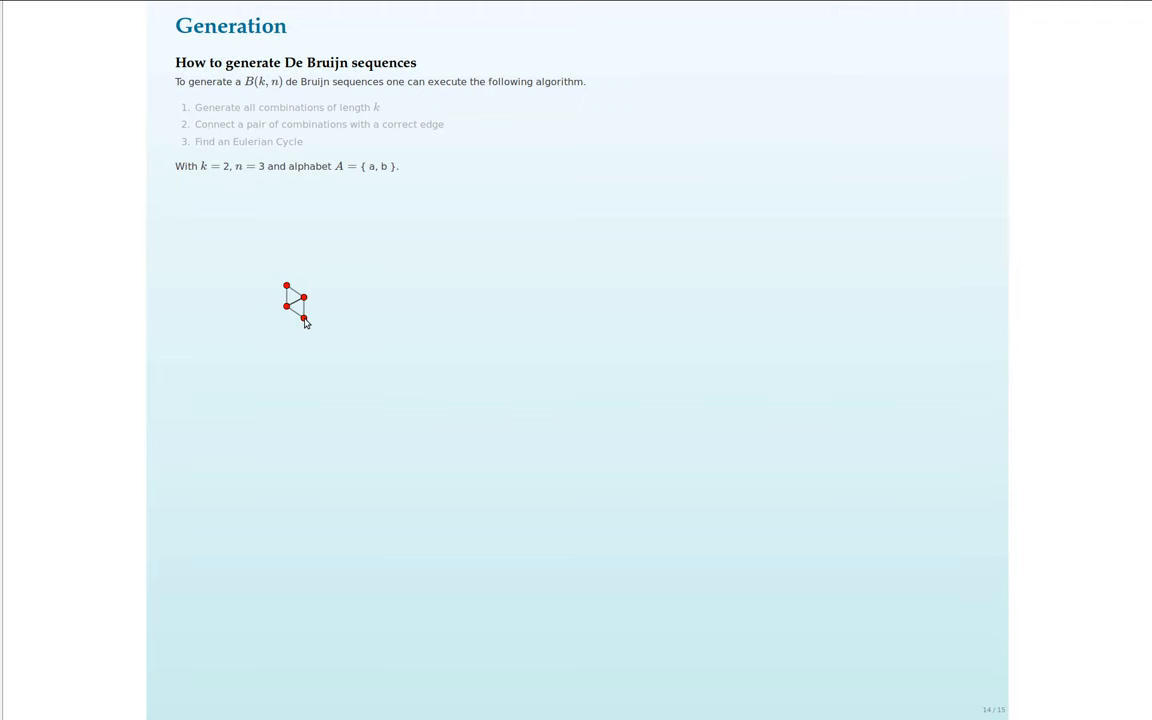
{"action": "mouse_move", "coordinate": [304, 320]}
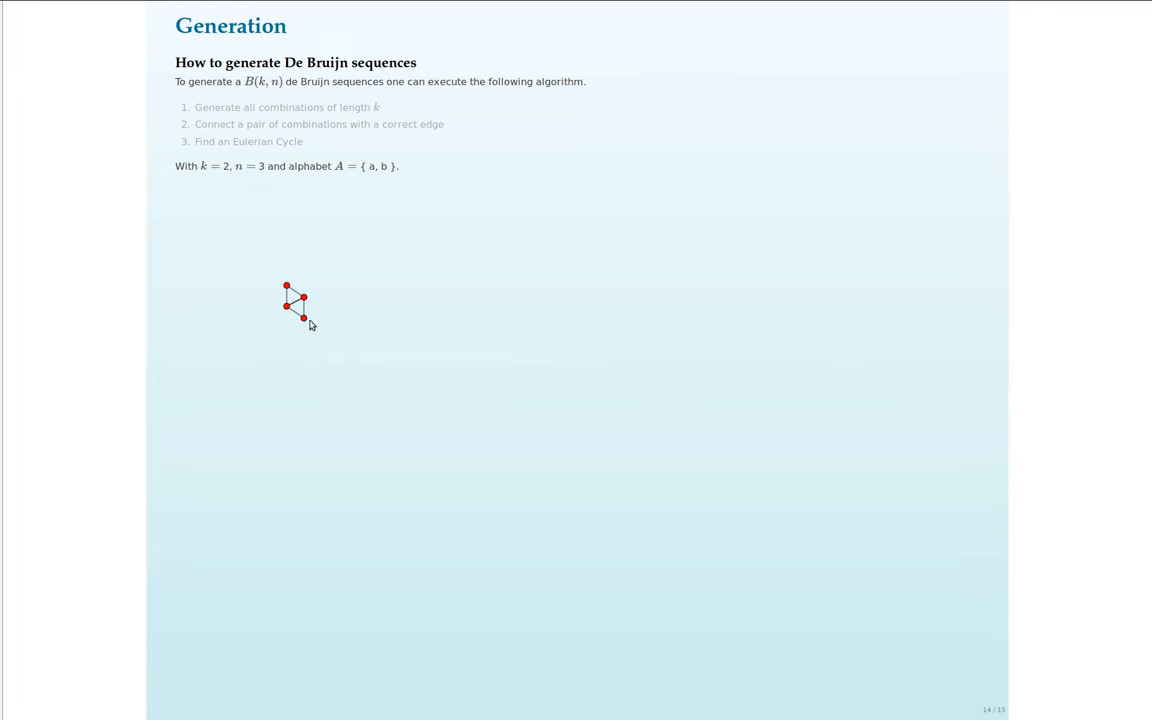
{"action": "mouse_move", "coordinate": [304, 318]}
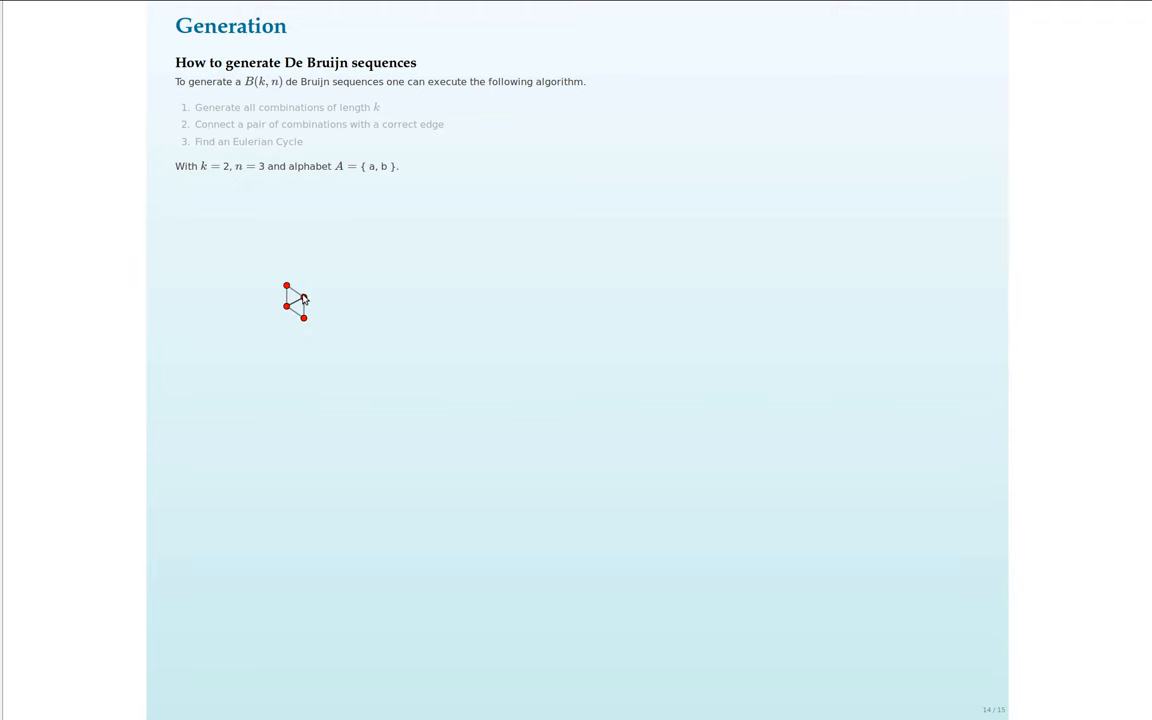
{"action": "mouse_move", "coordinate": [304, 304]}
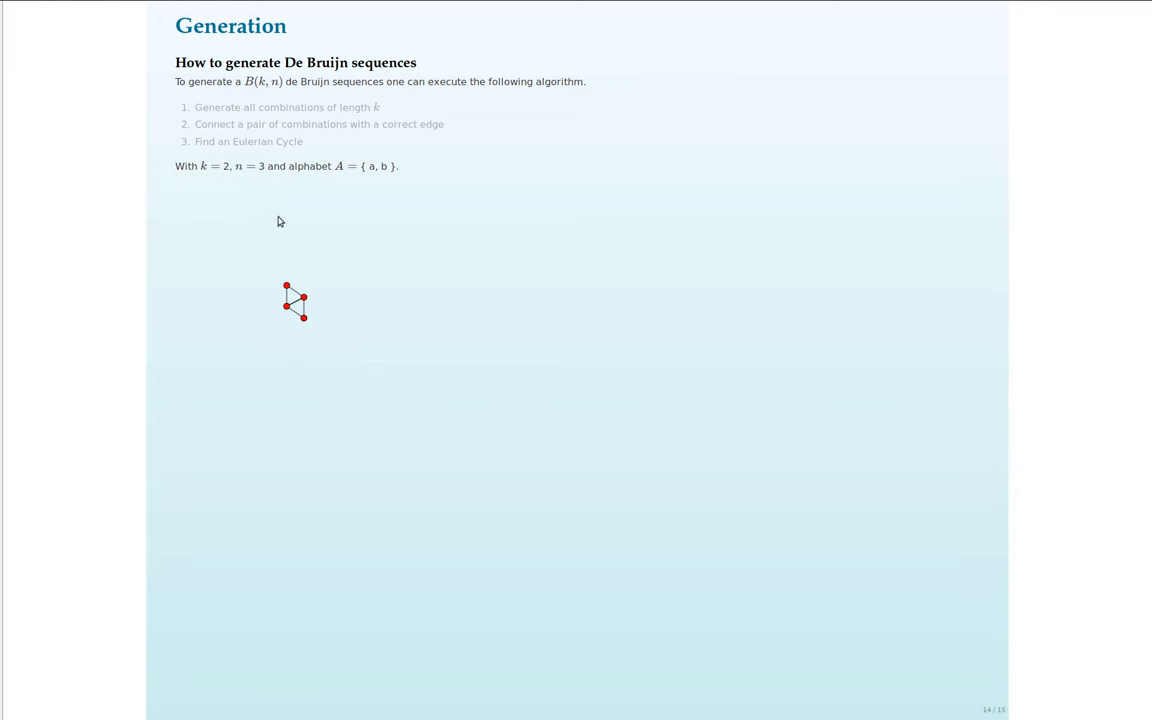
Change the worked example to k=3 over alphabet {a, b, c}.
{"action": "left_click", "coordinate": [228, 166]}
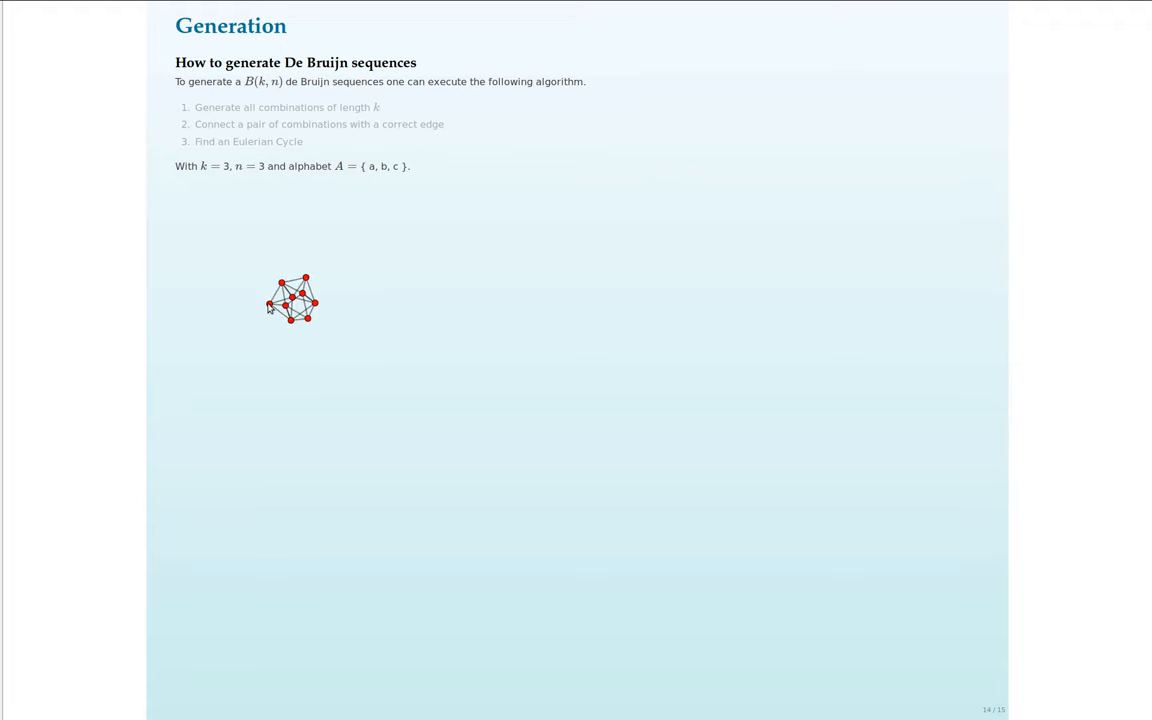
{"action": "mouse_move", "coordinate": [264, 306]}
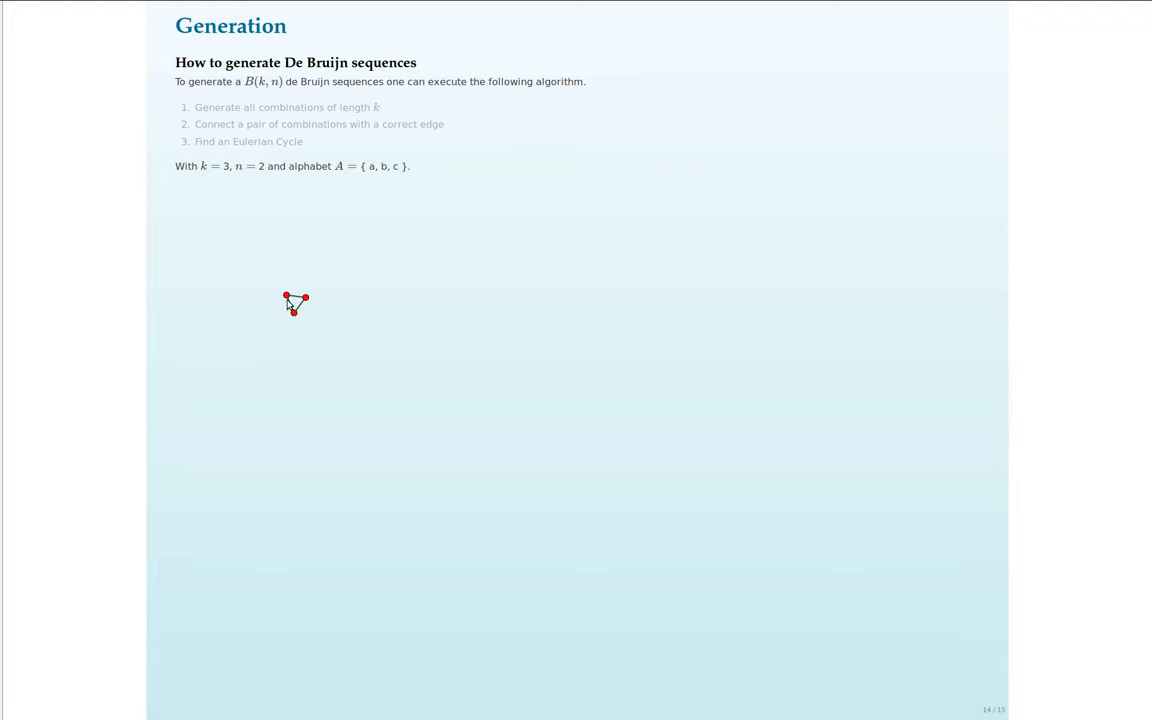
{"action": "mouse_move", "coordinate": [308, 296]}
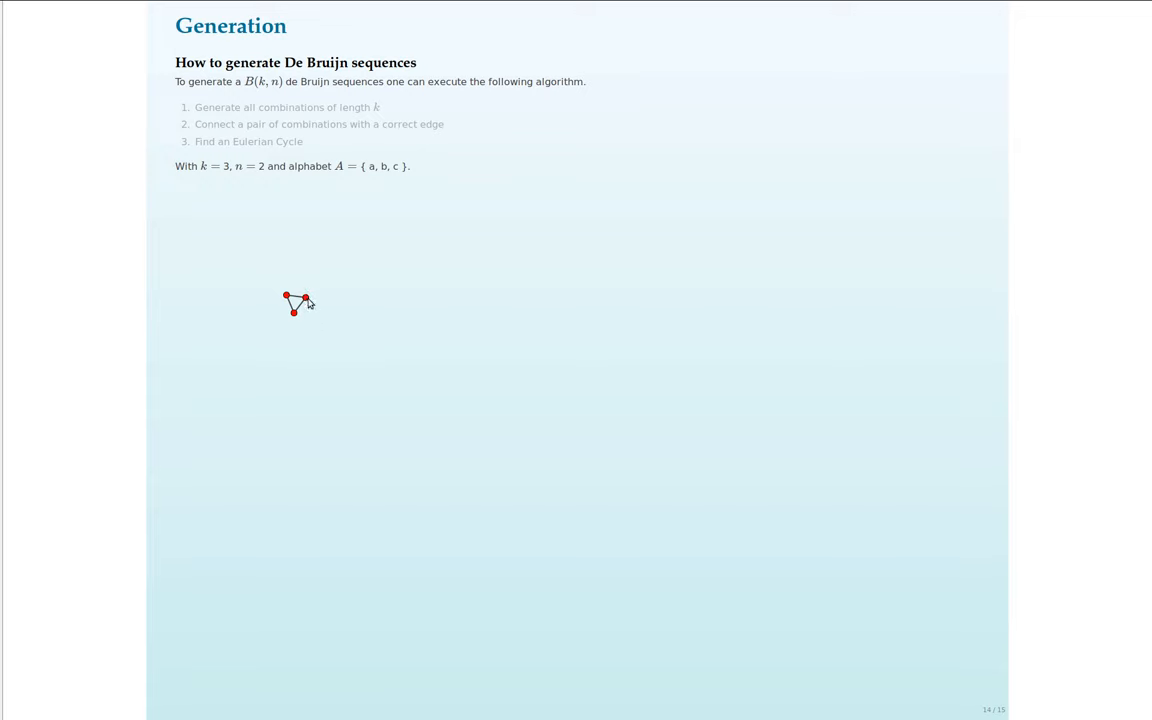
{"action": "mouse_move", "coordinate": [292, 324]}
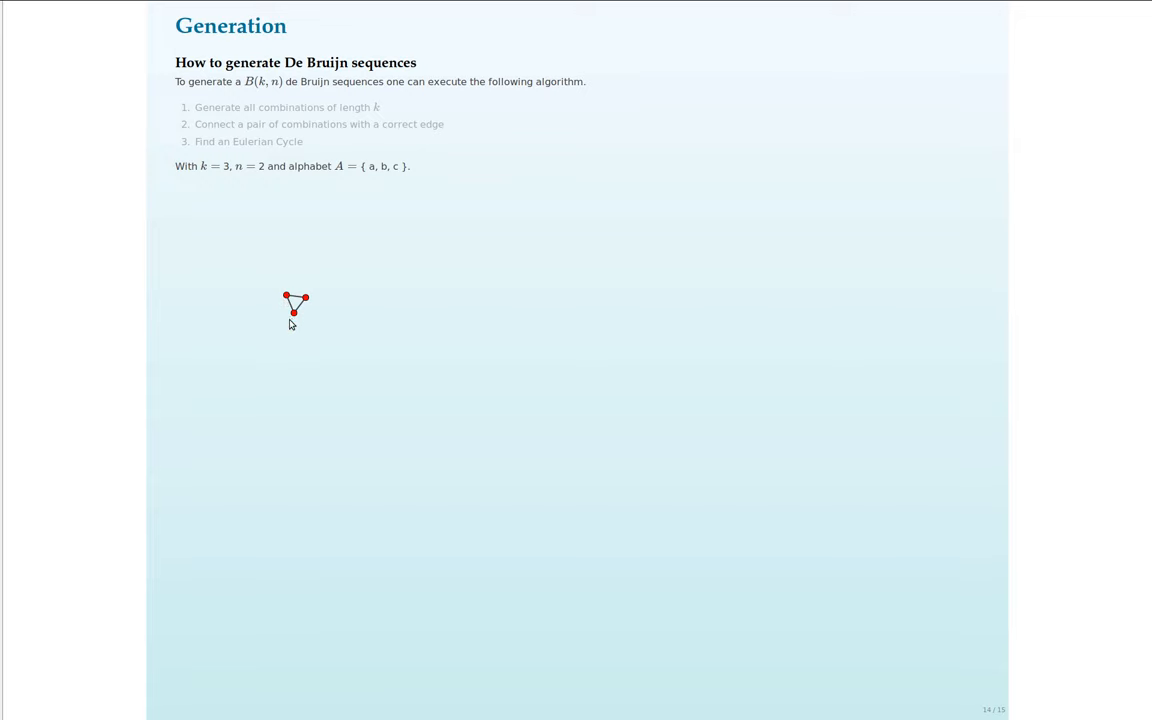
{"action": "mouse_move", "coordinate": [292, 304]}
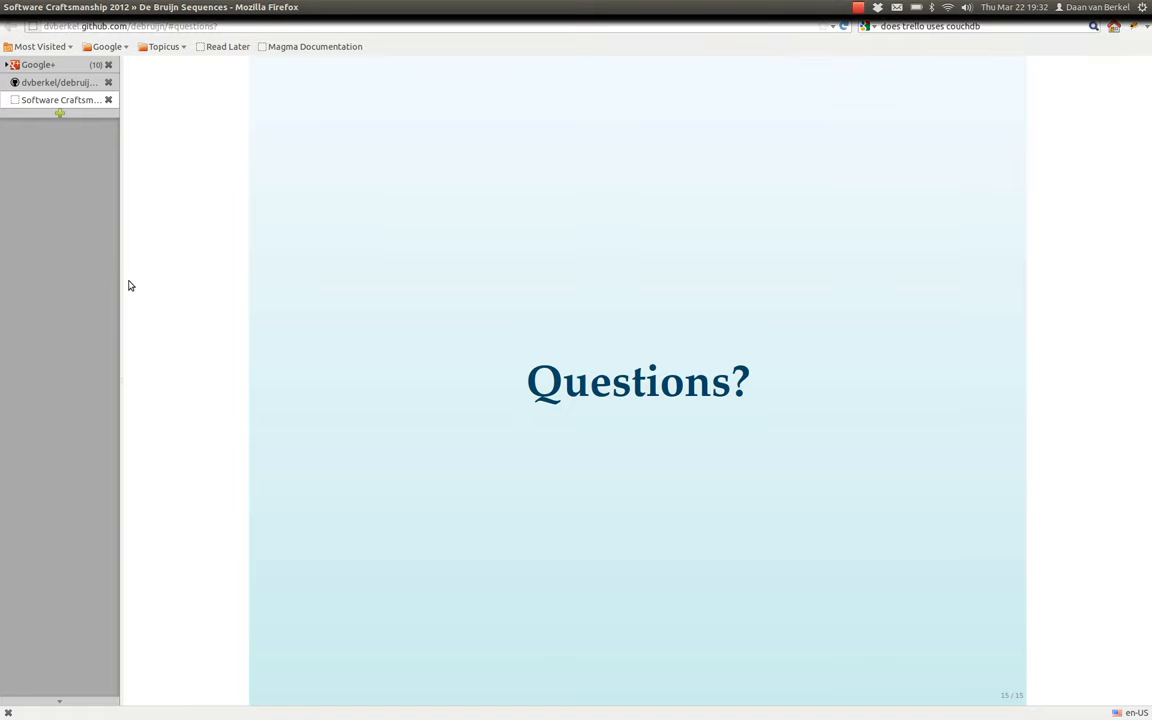
{"action": "mouse_move", "coordinate": [88, 82]}
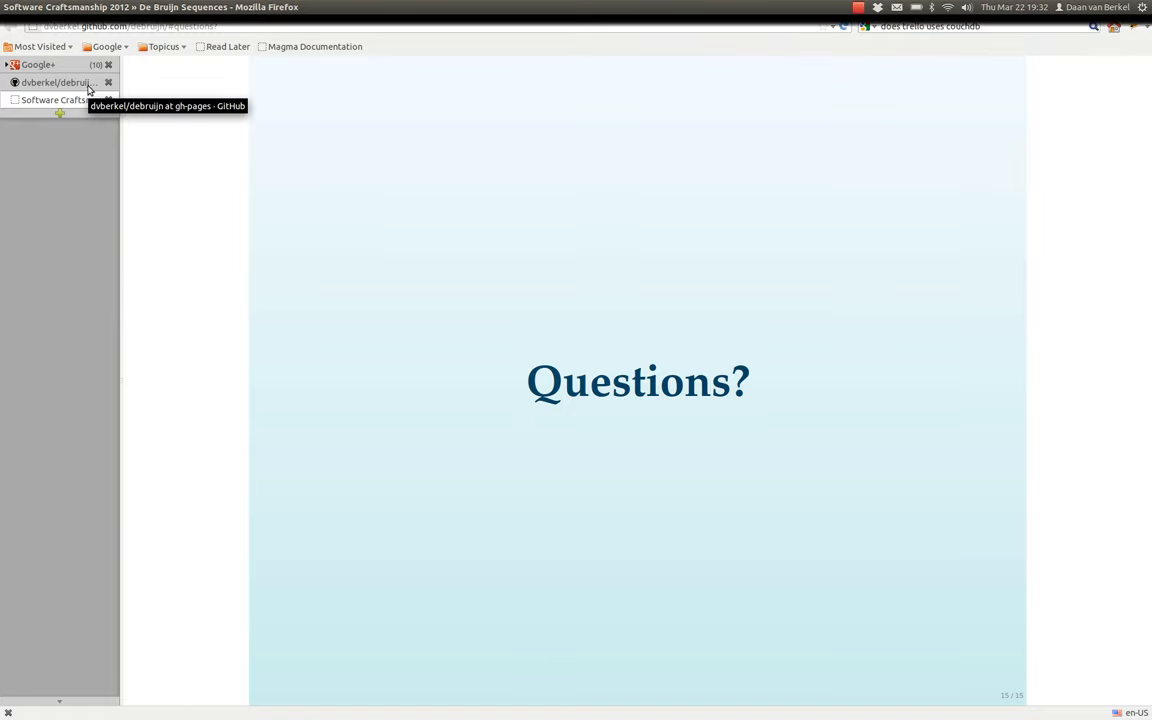
Switch to the dvberkel/debruijn GitHub repository page listing its files and README.
{"action": "left_click", "coordinate": [54, 82]}
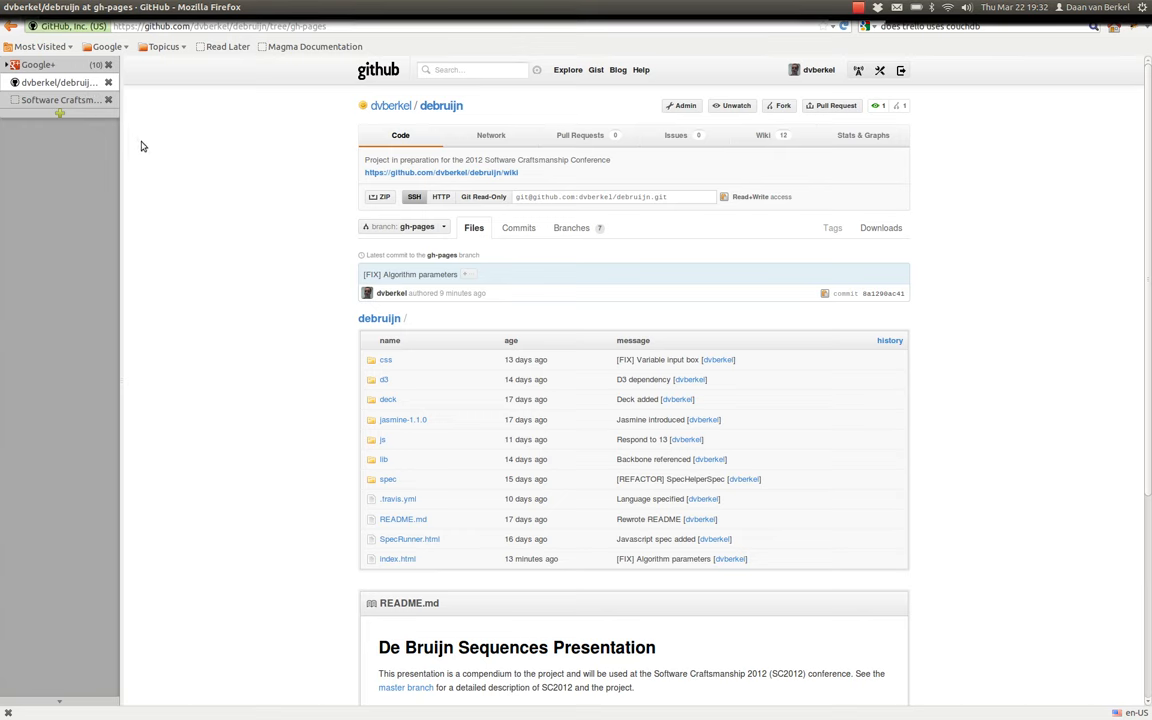
{"action": "mouse_move", "coordinate": [260, 256]}
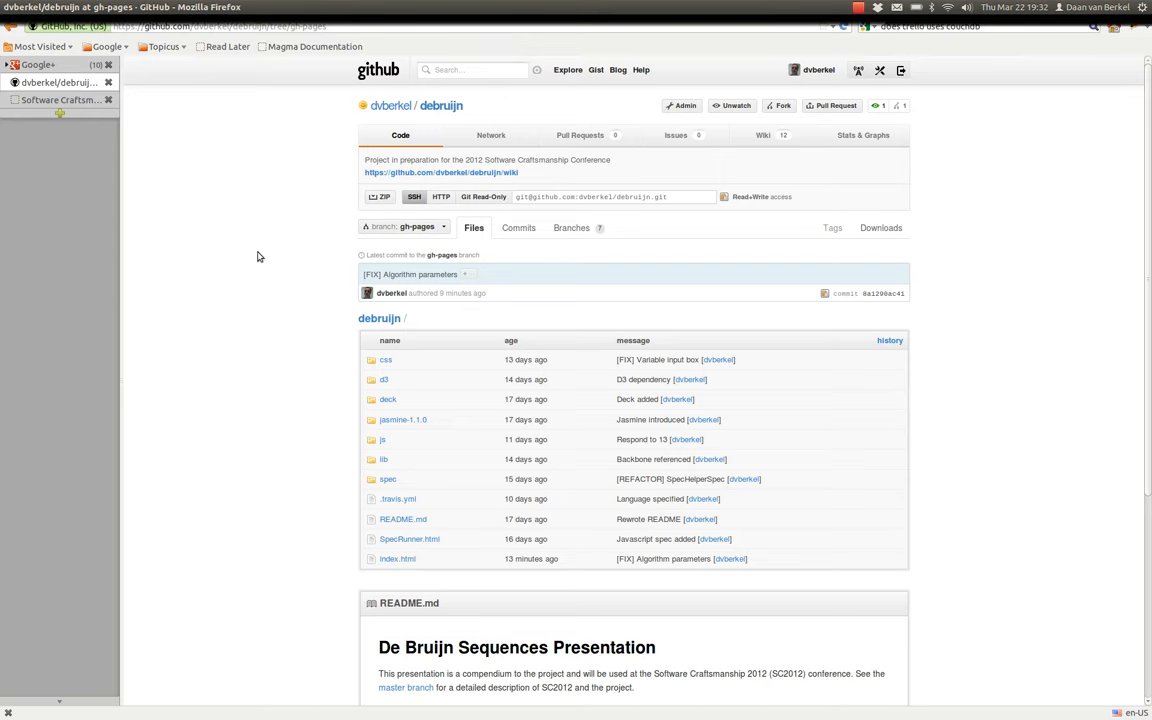
{"action": "mouse_move", "coordinate": [764, 136]}
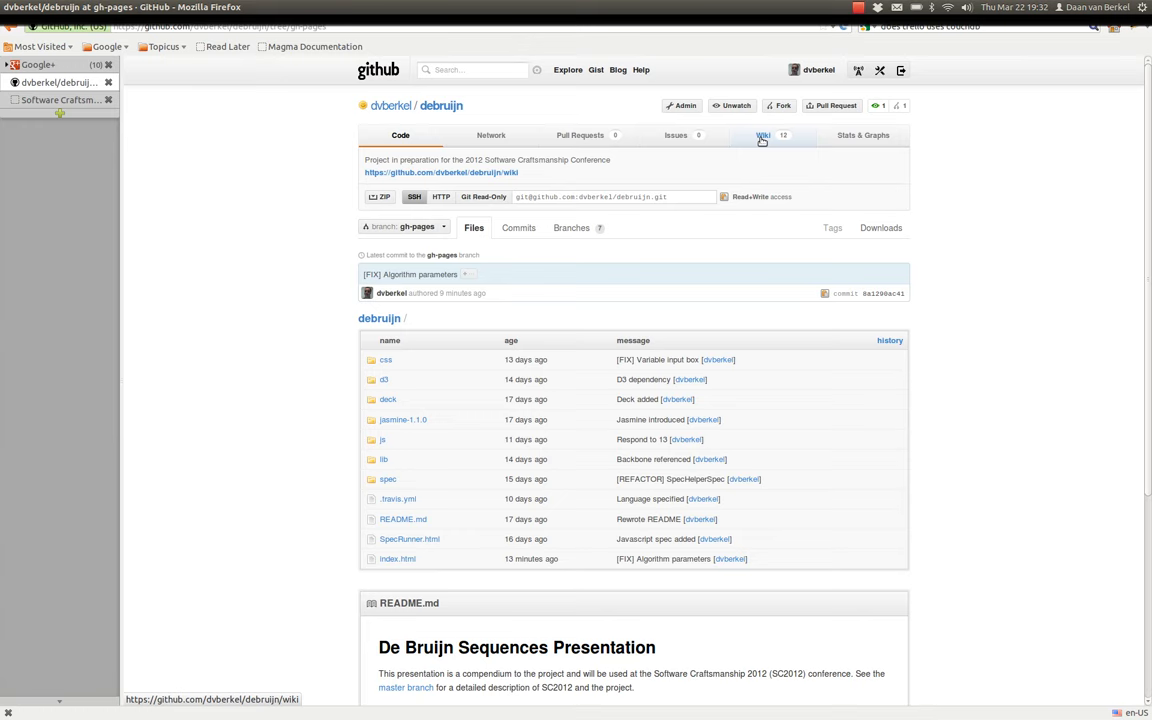
{"action": "mouse_move", "coordinate": [760, 142]}
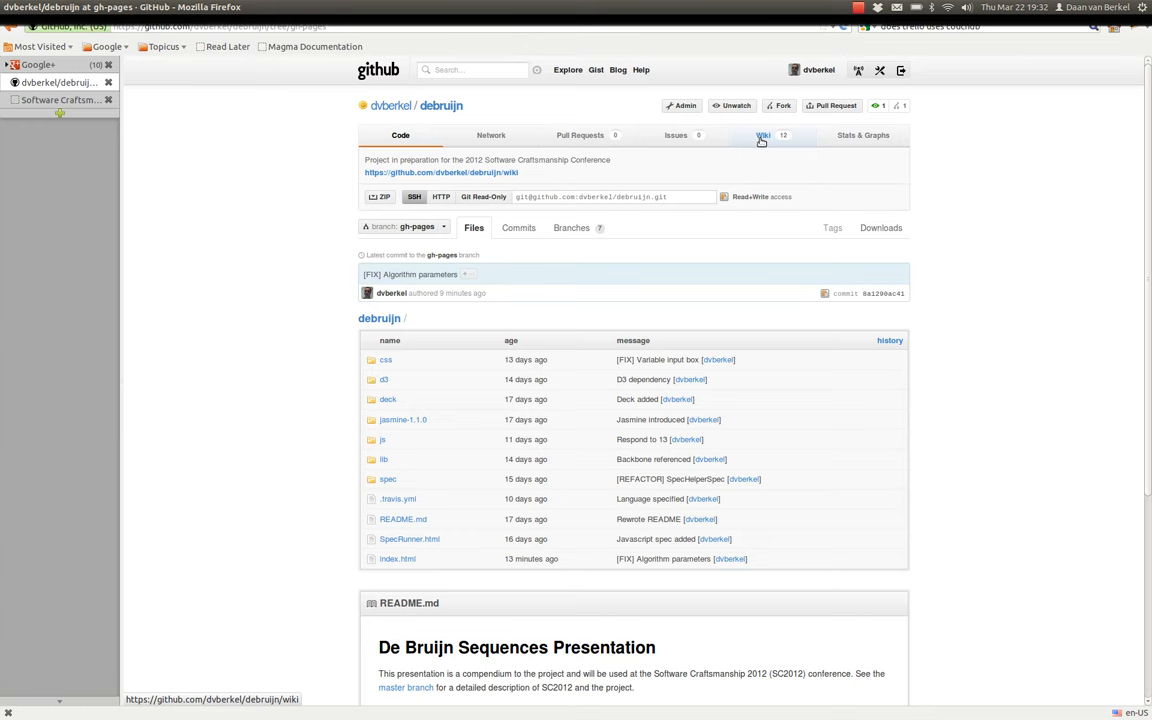